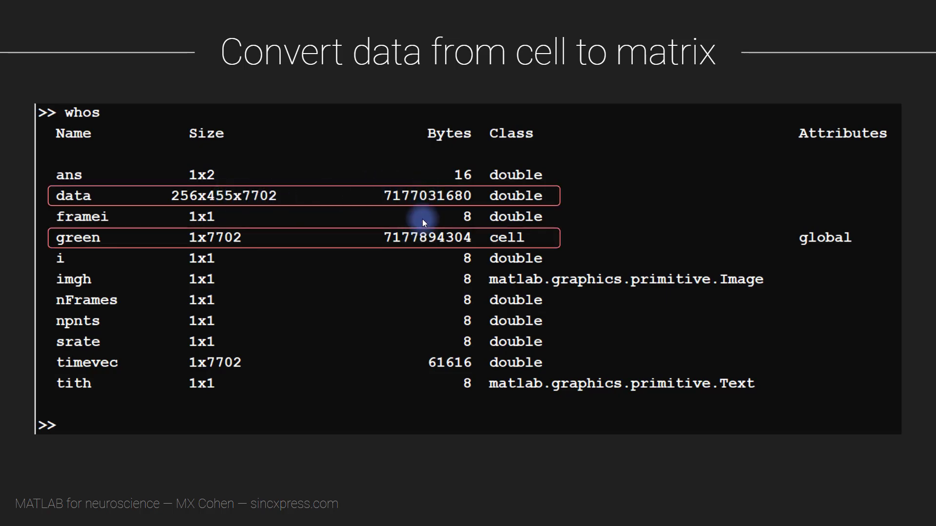
mouse_move(406, 197)
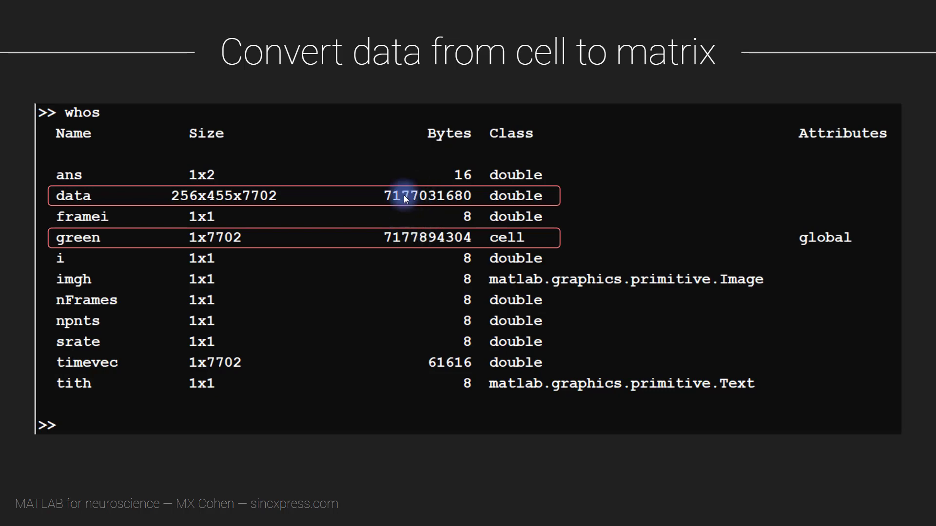
mouse_move(410, 238)
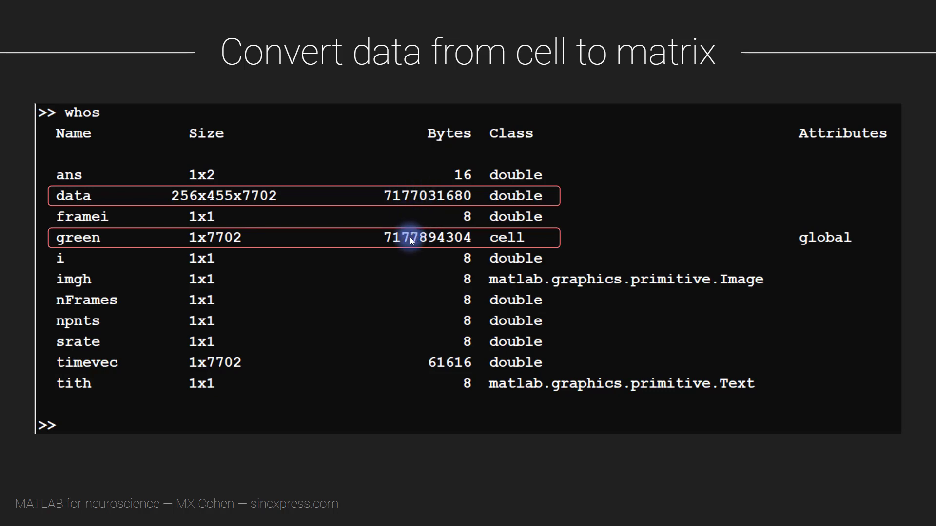
mouse_move(427, 262)
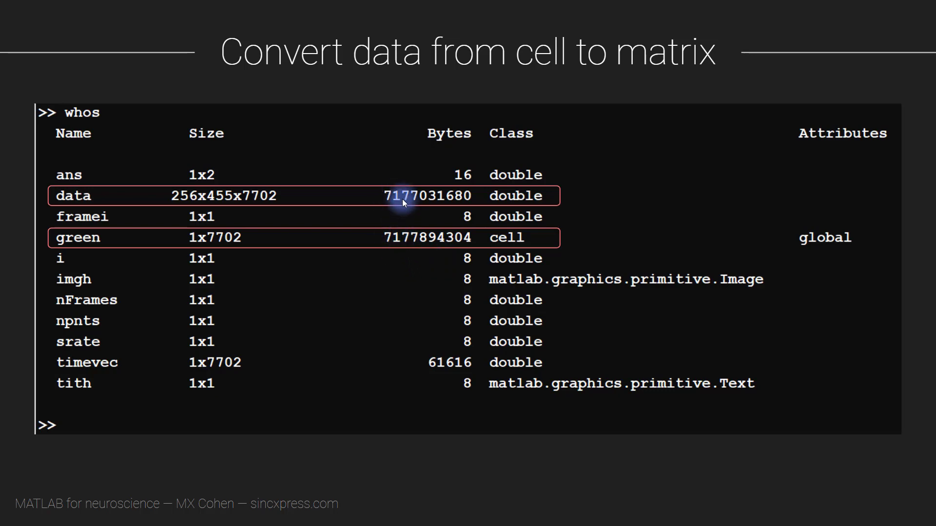
mouse_move(400, 237)
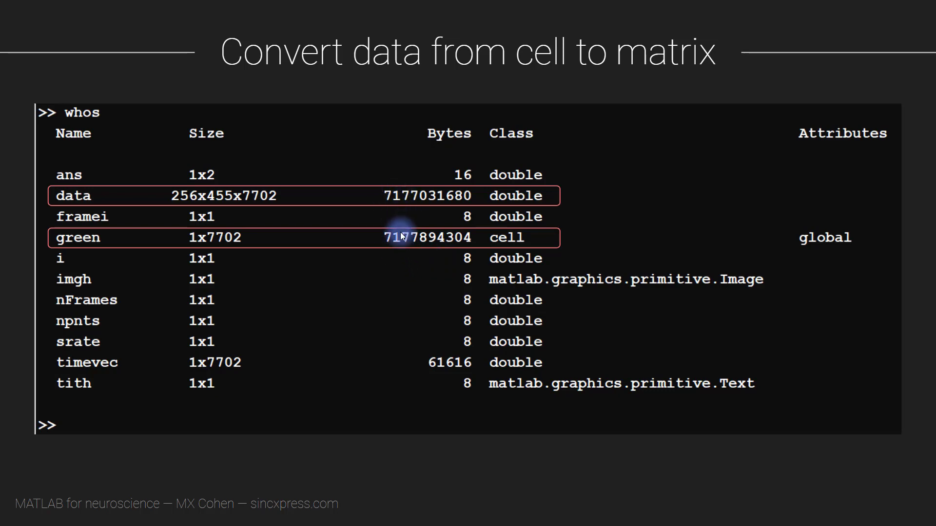
mouse_move(245, 227)
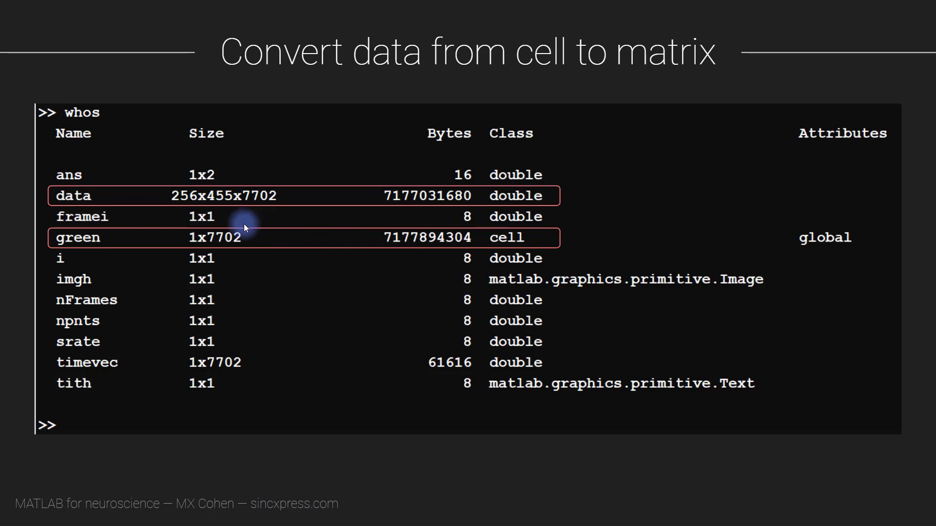
mouse_move(227, 213)
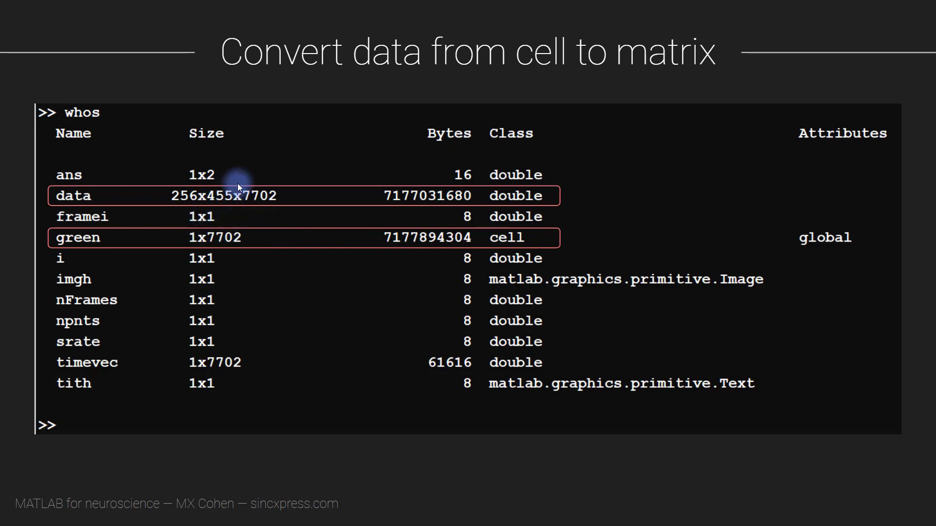
mouse_move(419, 246)
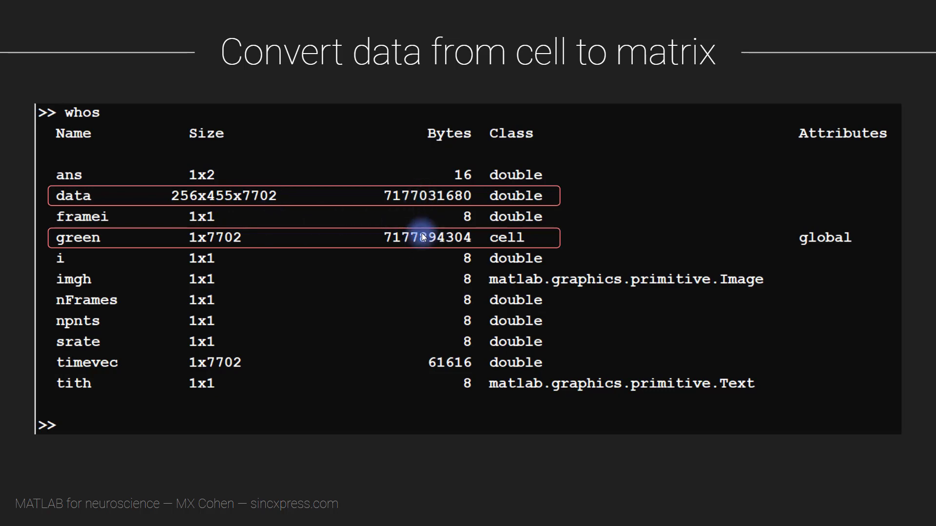
mouse_move(415, 201)
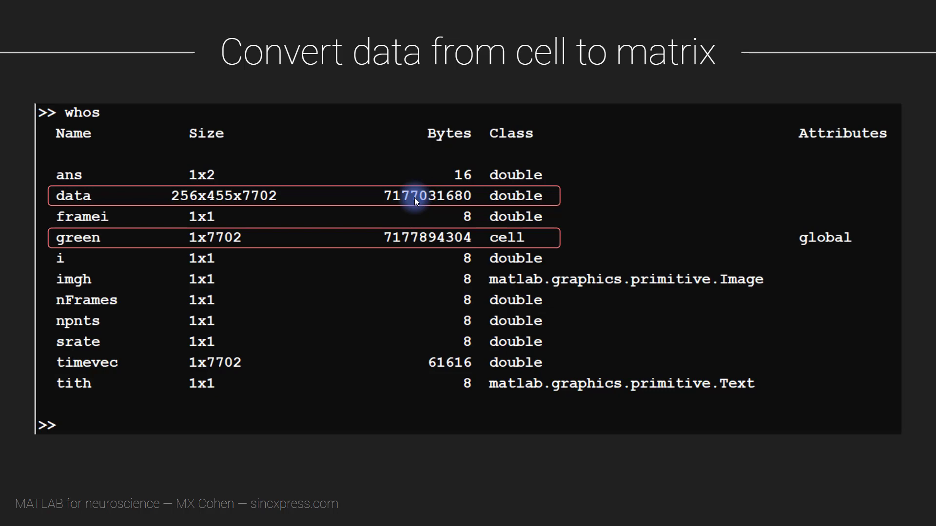
mouse_move(437, 227)
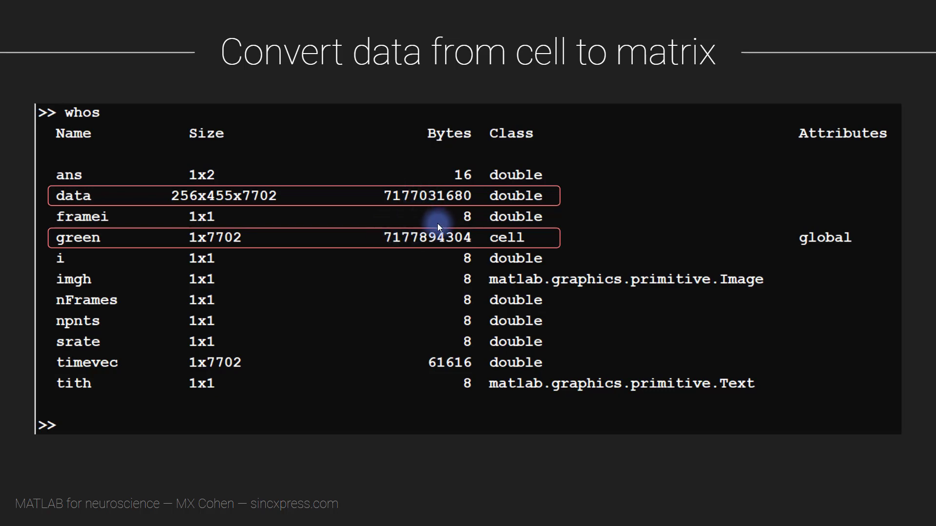
mouse_move(358, 242)
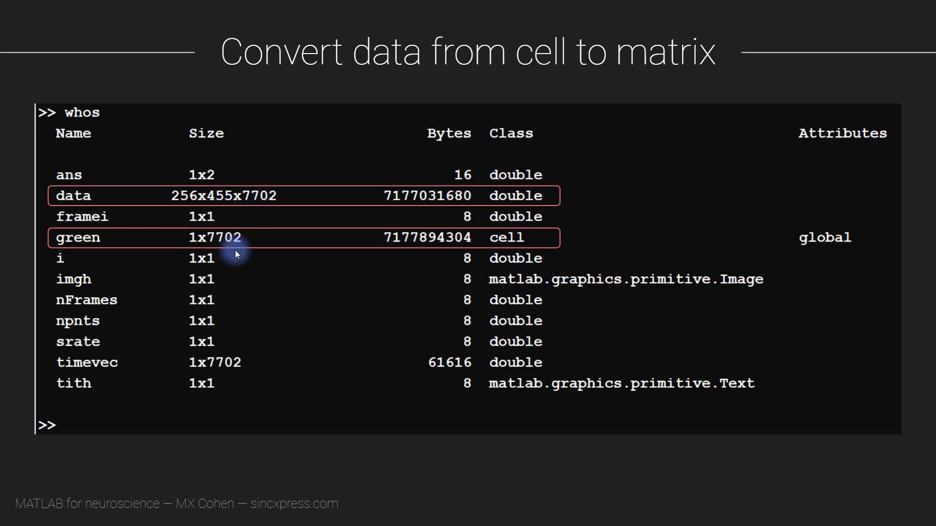
mouse_move(238, 267)
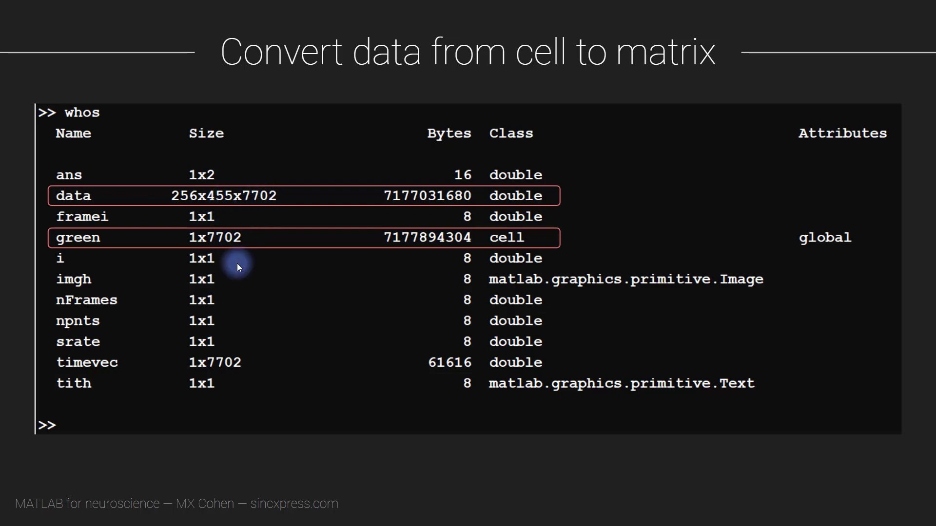
mouse_move(241, 242)
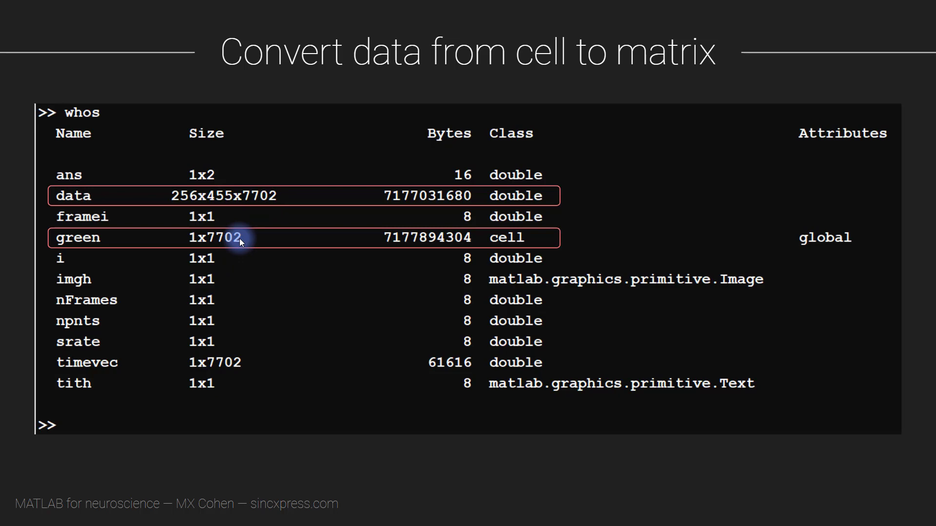
mouse_move(250, 230)
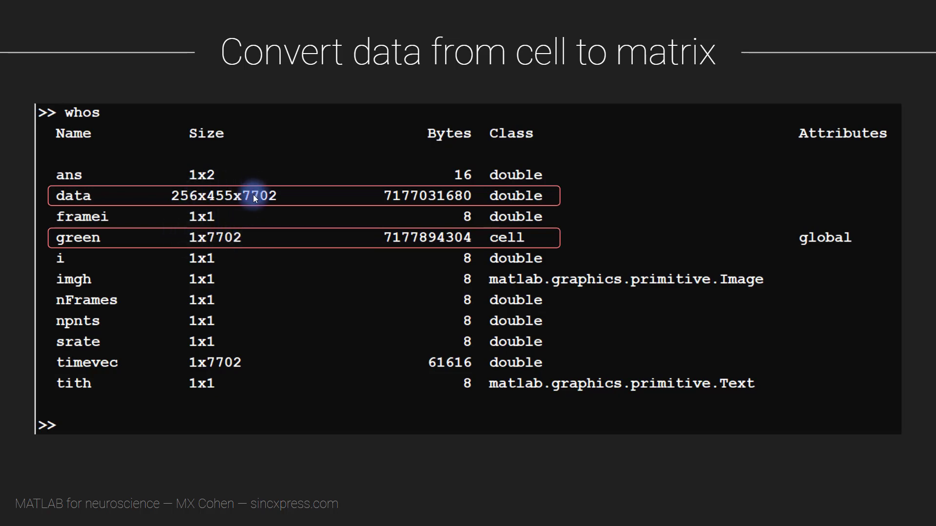
mouse_move(233, 192)
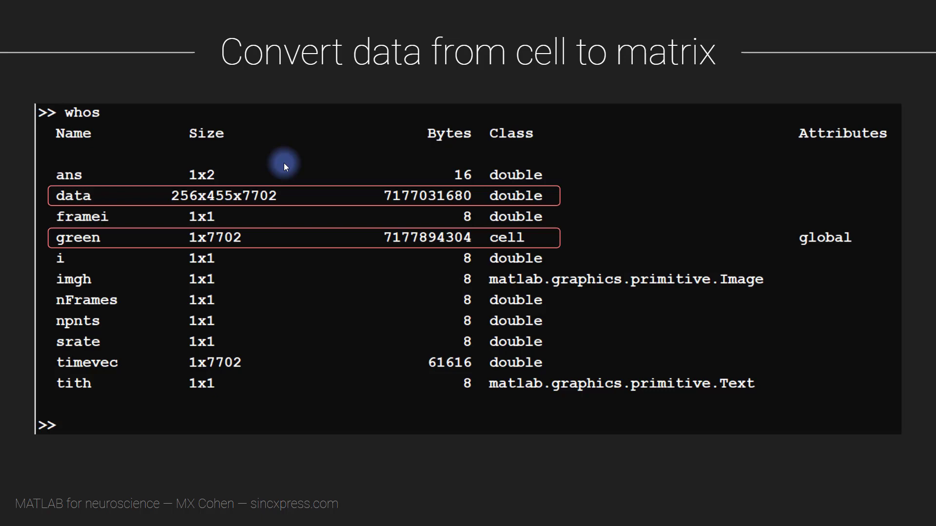
mouse_move(232, 210)
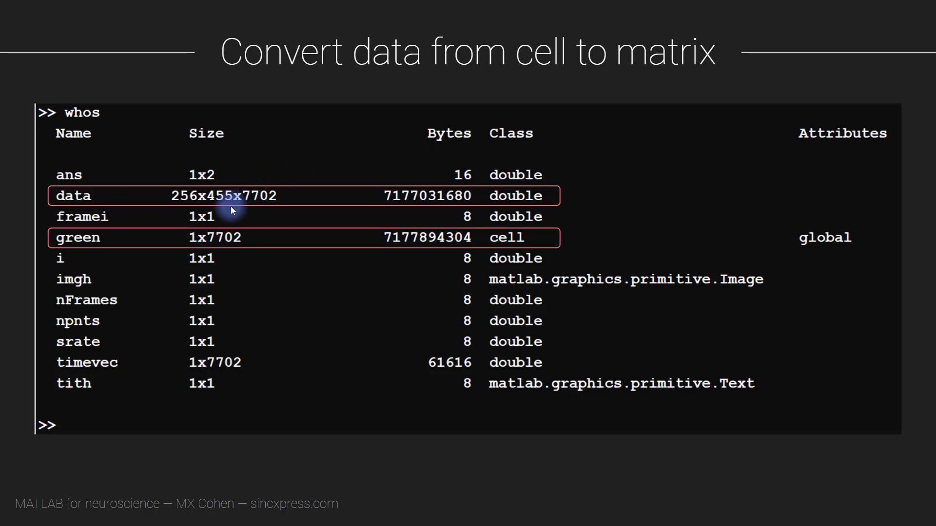
mouse_move(217, 203)
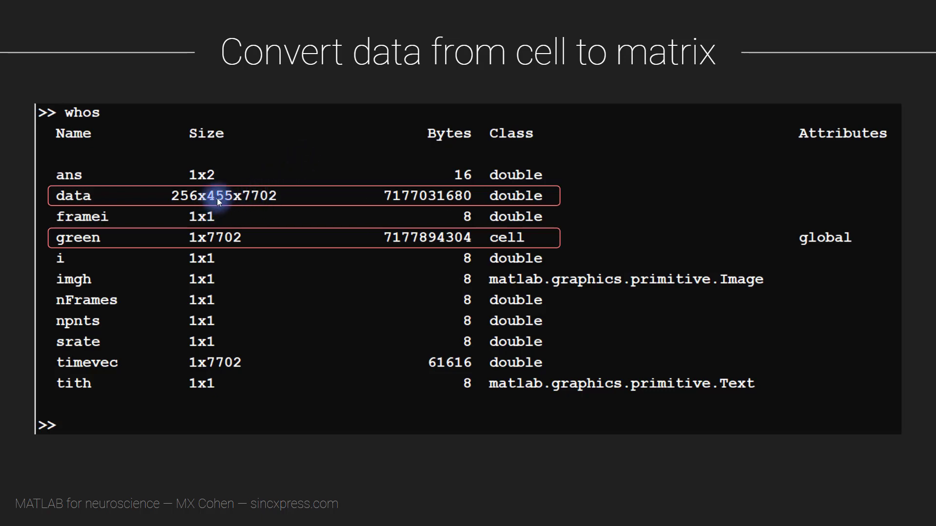
mouse_move(225, 214)
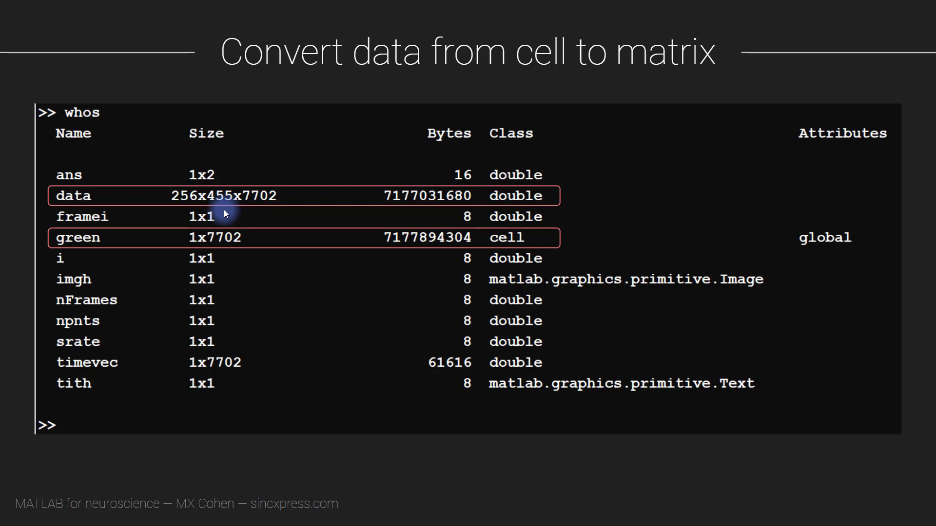
mouse_move(261, 213)
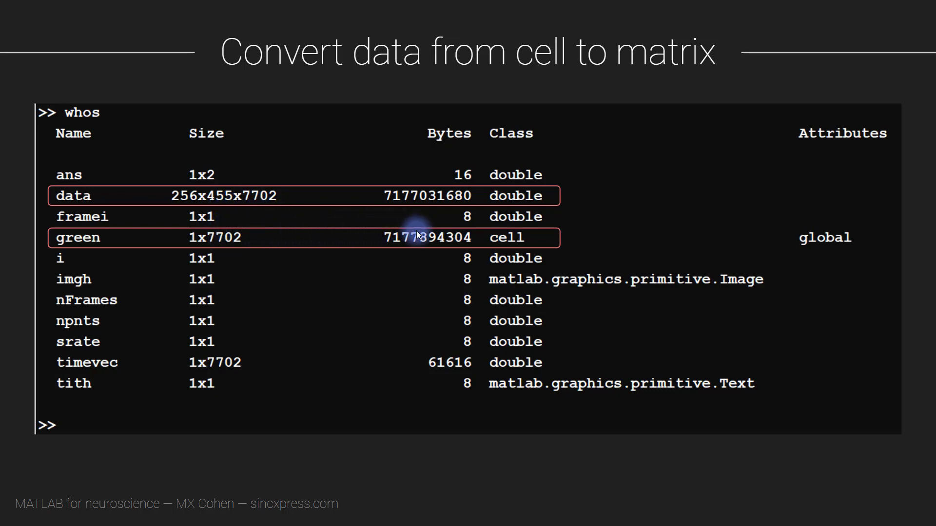
mouse_move(377, 219)
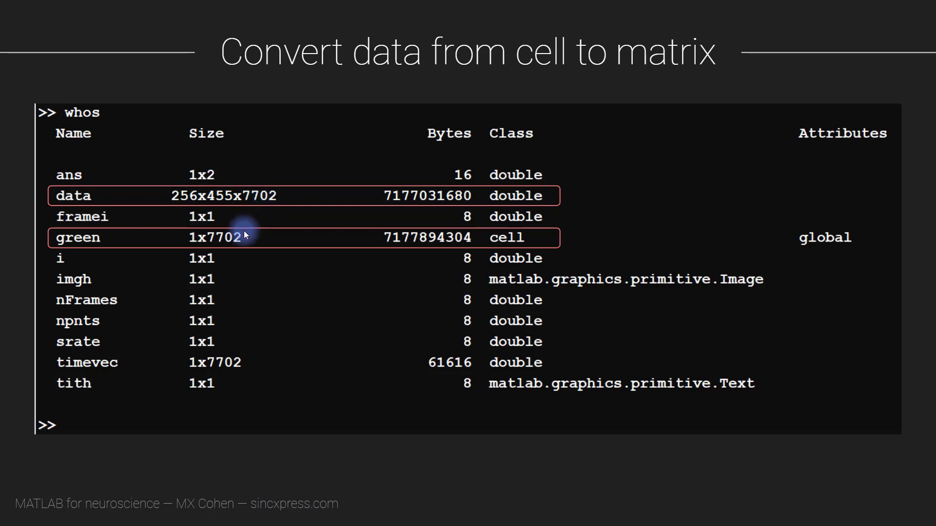
mouse_move(265, 240)
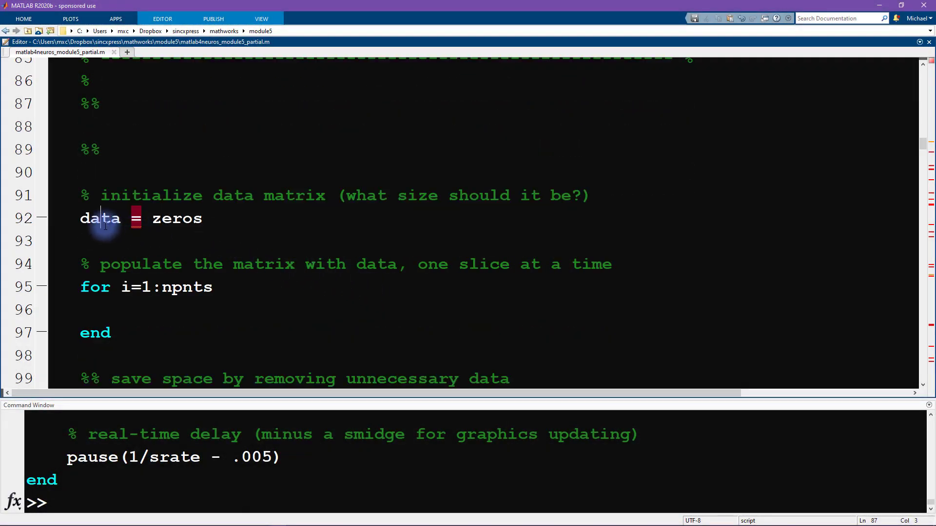
Step: Complete line 92 as data = zeros([ size(green{1}) npnts ]); to preallocate the 3D matrix
double_click(101, 219)
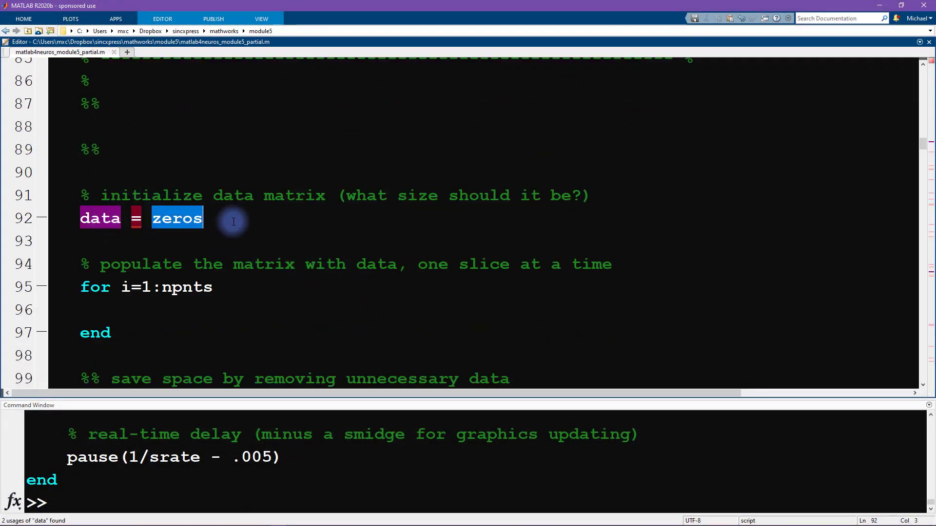
click(202, 217)
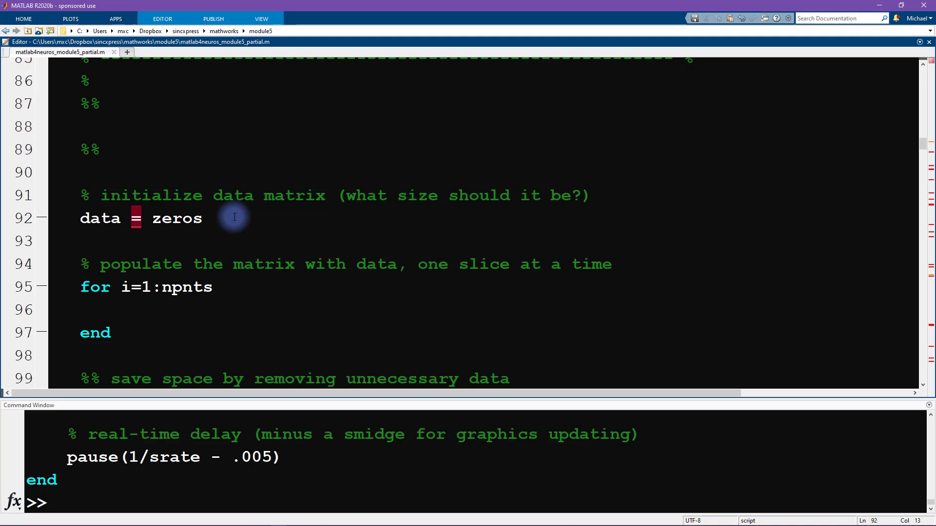
click(203, 217)
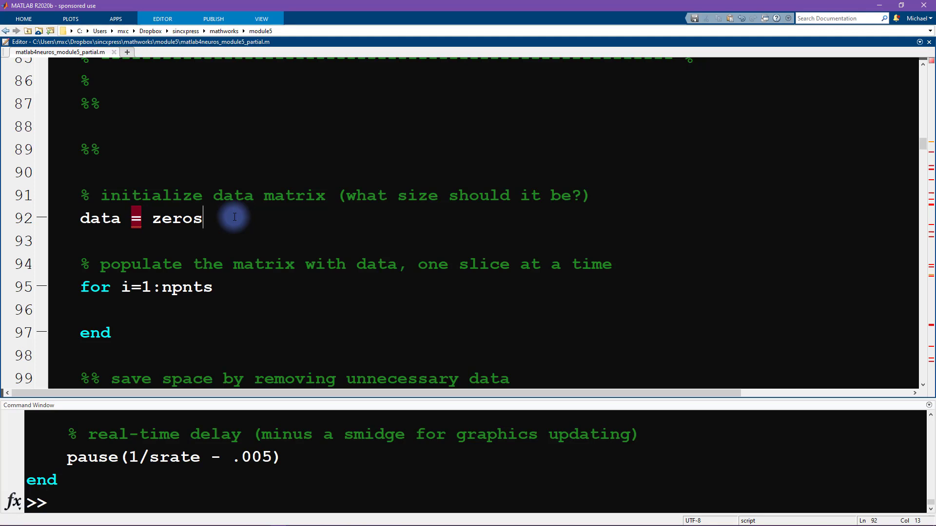
text(([)
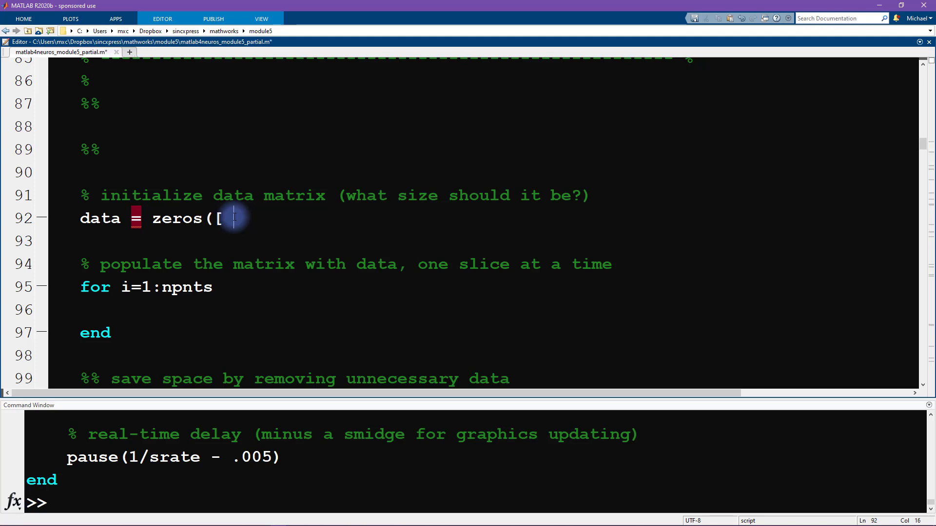
text(size)
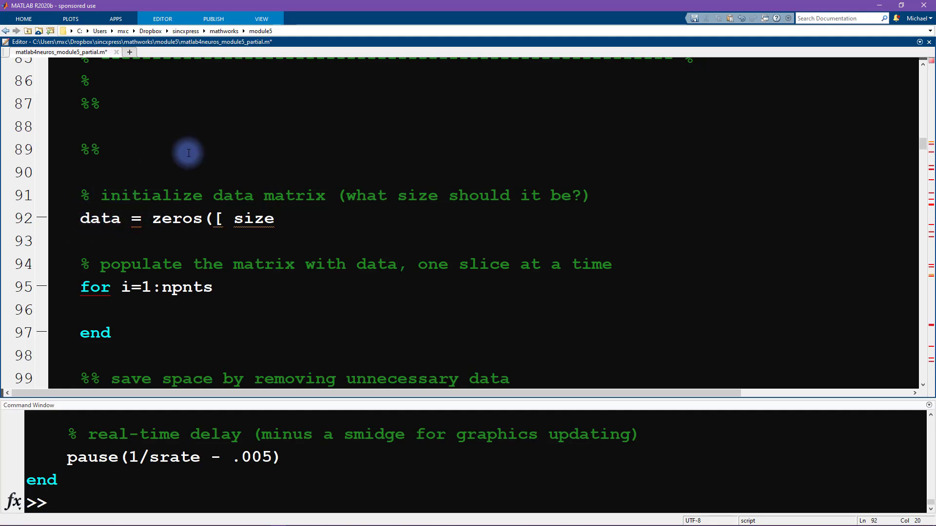
text(()
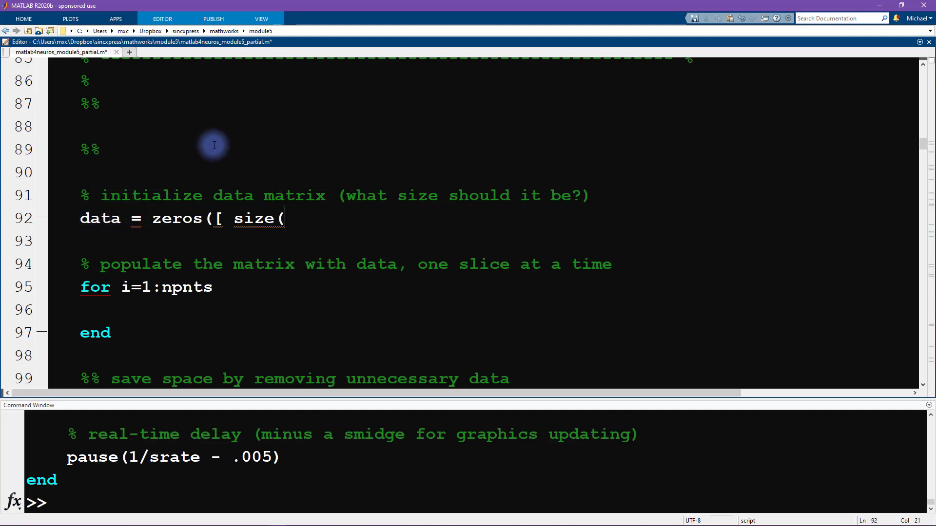
text(green{1)
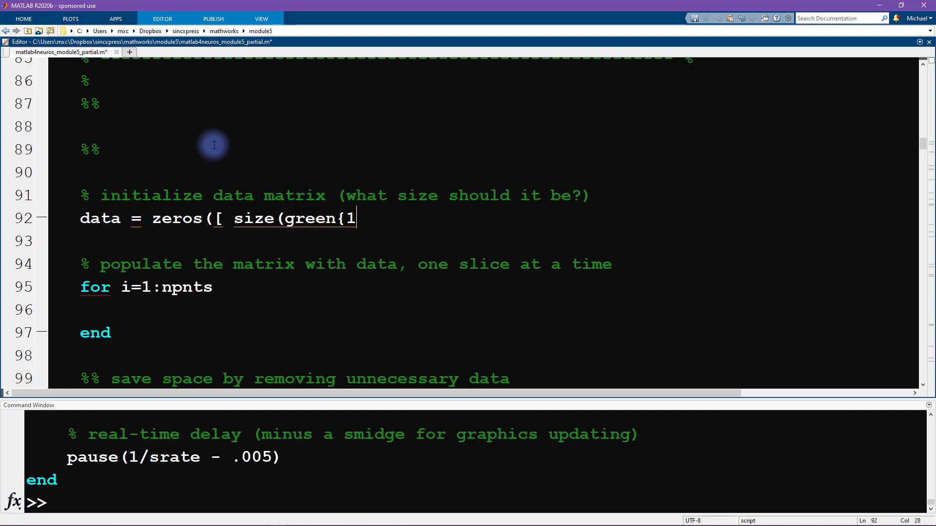
text(}))
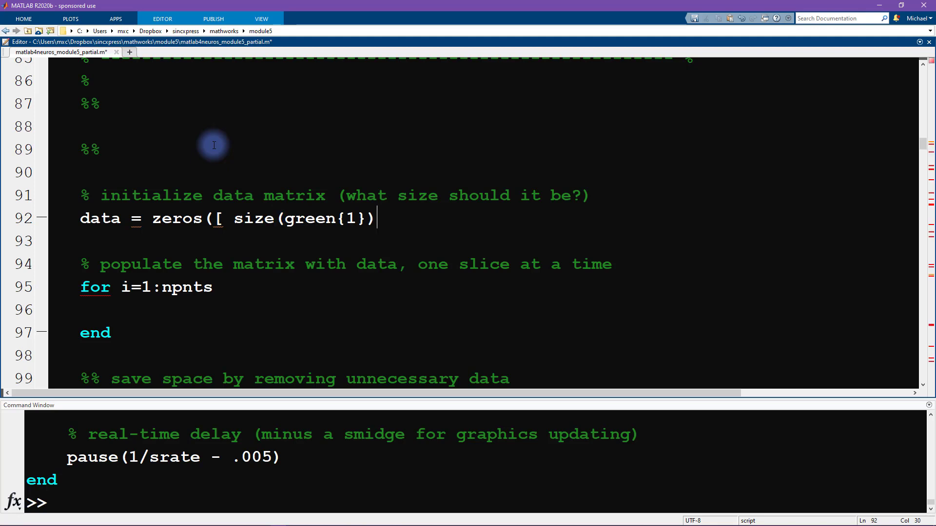
text(npn)
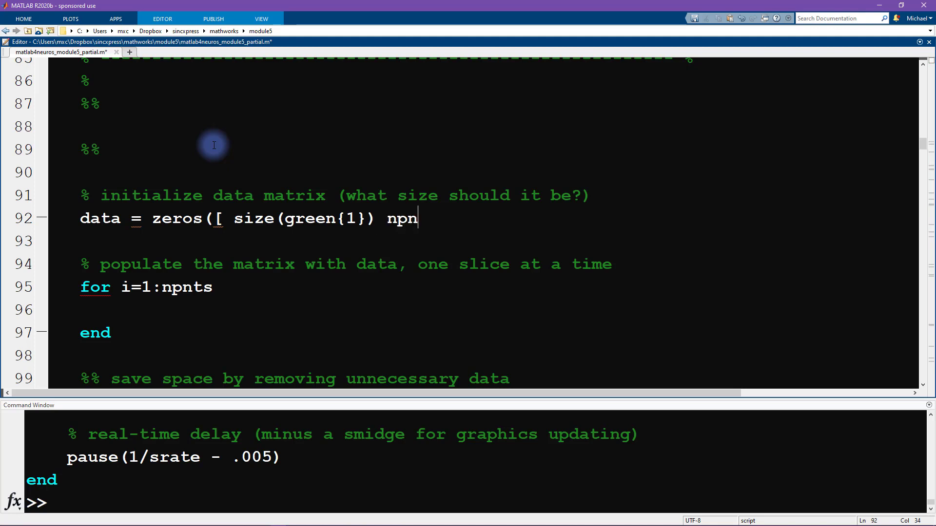
text(ts ]);)
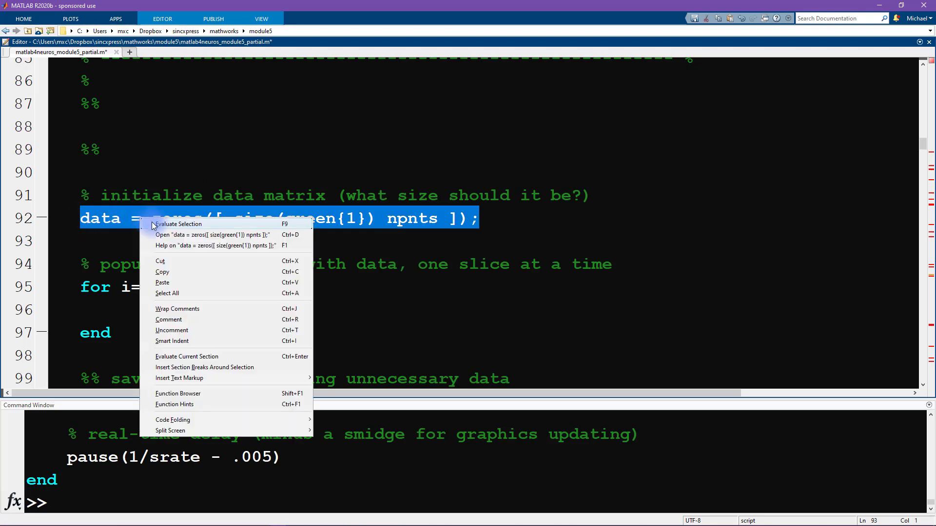
Step: Evaluate the zeros initialization after defining npnts, then move into the empty loop body
click(177, 224)
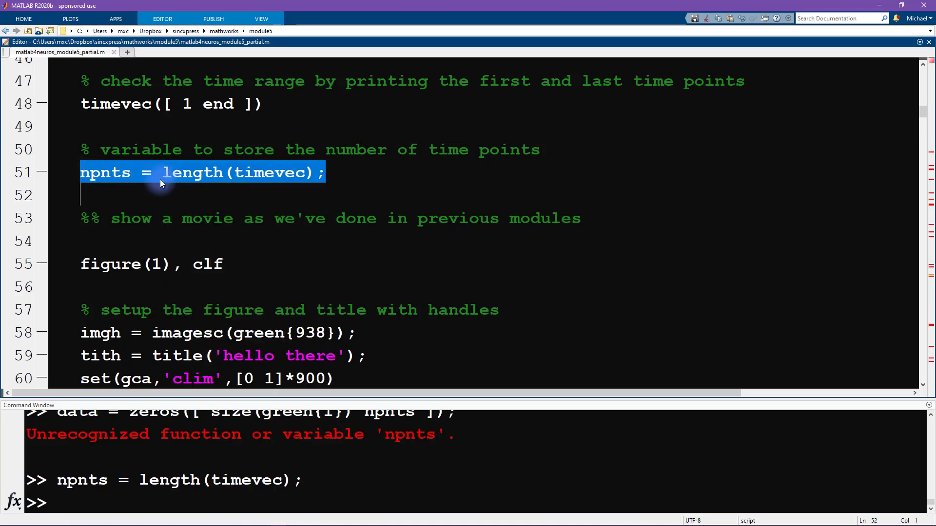
scroll(down, 3)
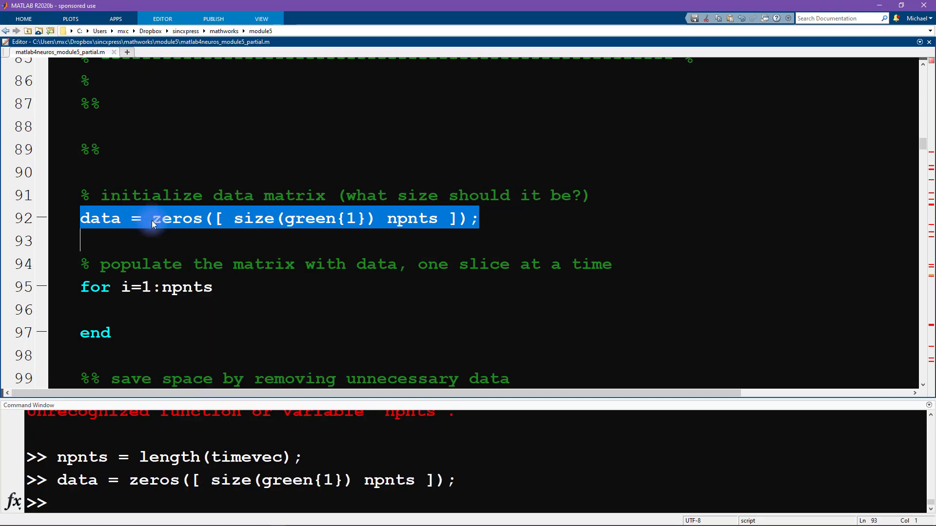
click(138, 264)
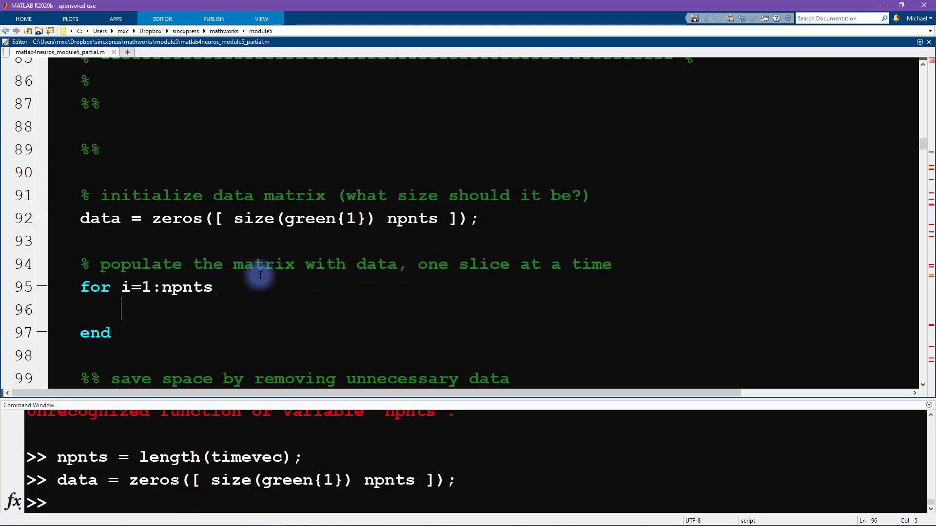
Step: Write data(:,:,i) = green{i}; in the loop body and evaluate lines 95–97
text(data(:)
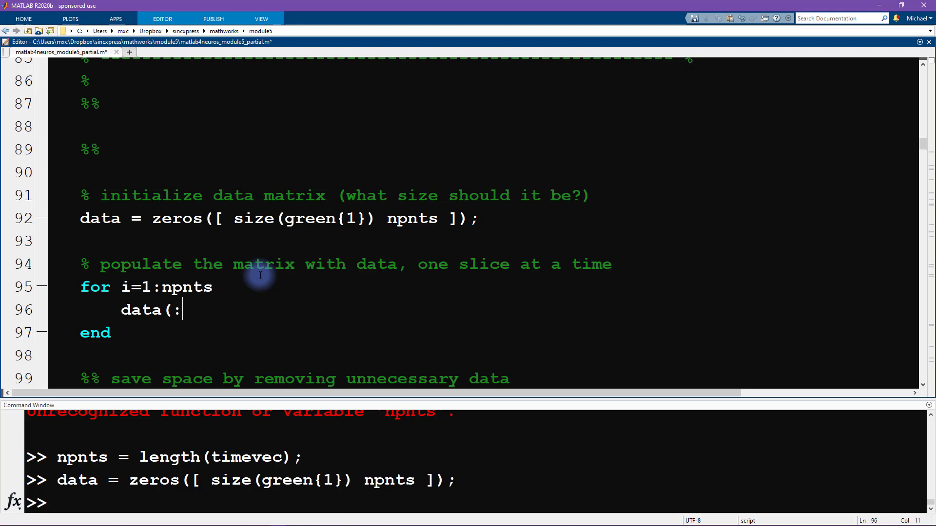
text(,:,i)
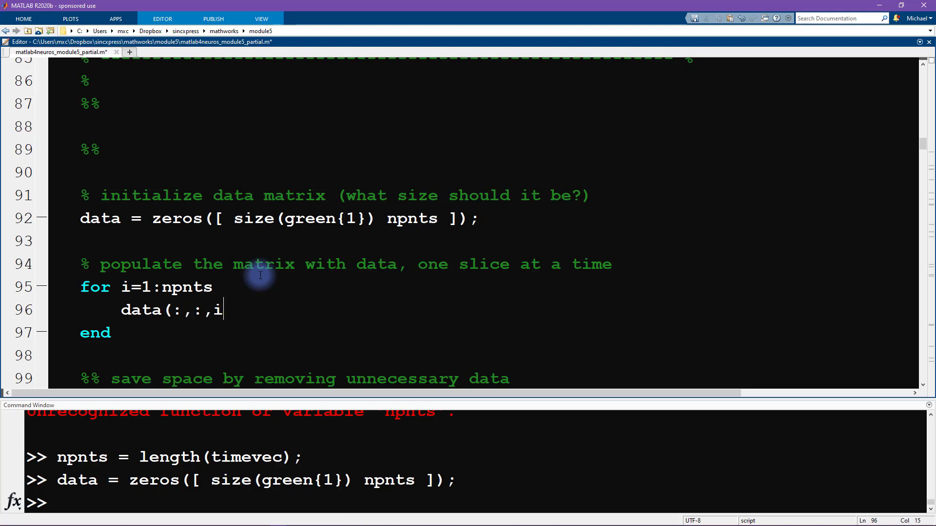
text() =)
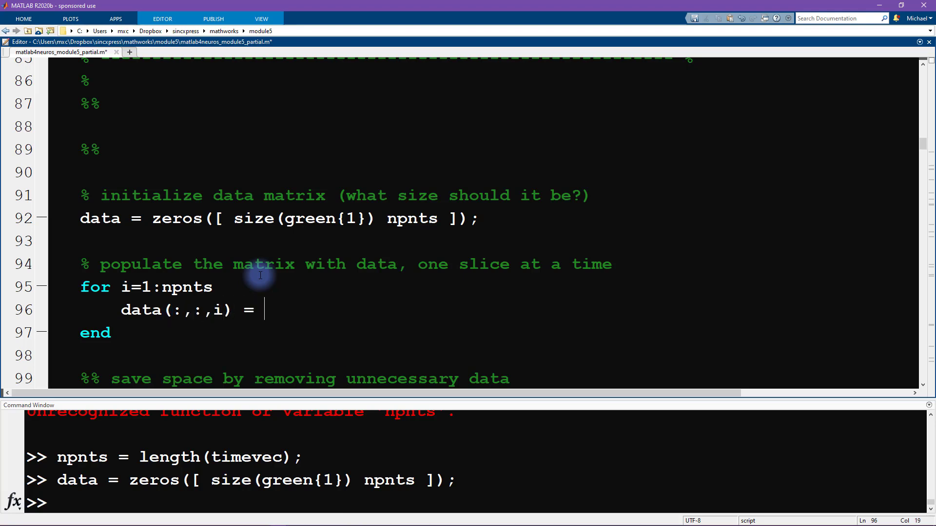
text(green{)
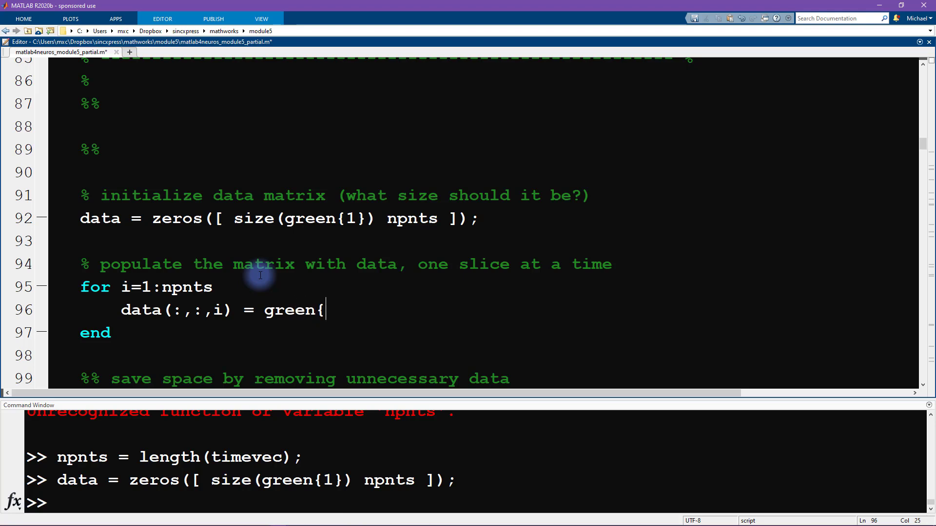
text(i};)
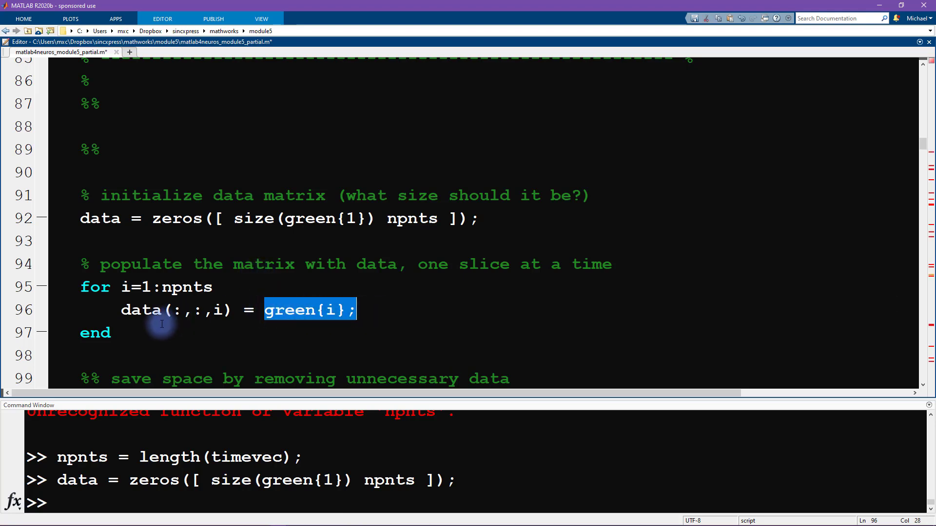
right_click(161, 323)
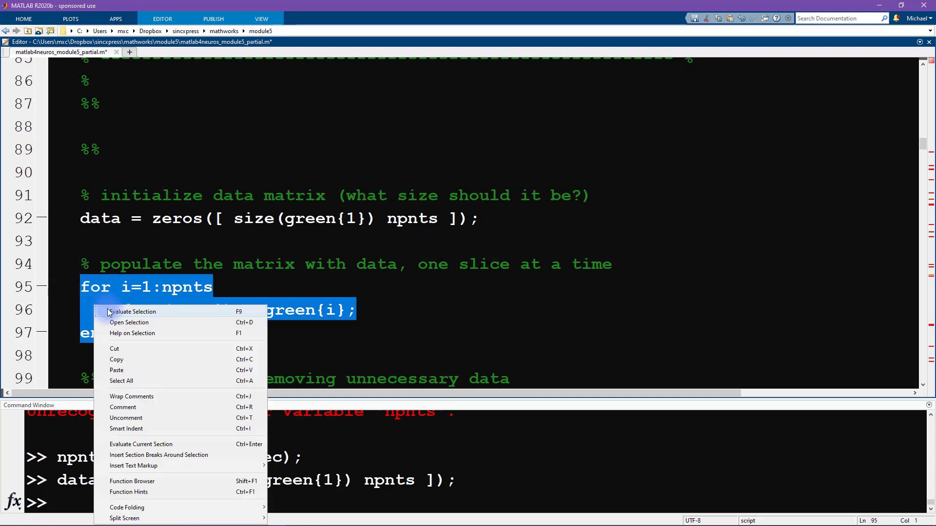
click(131, 312)
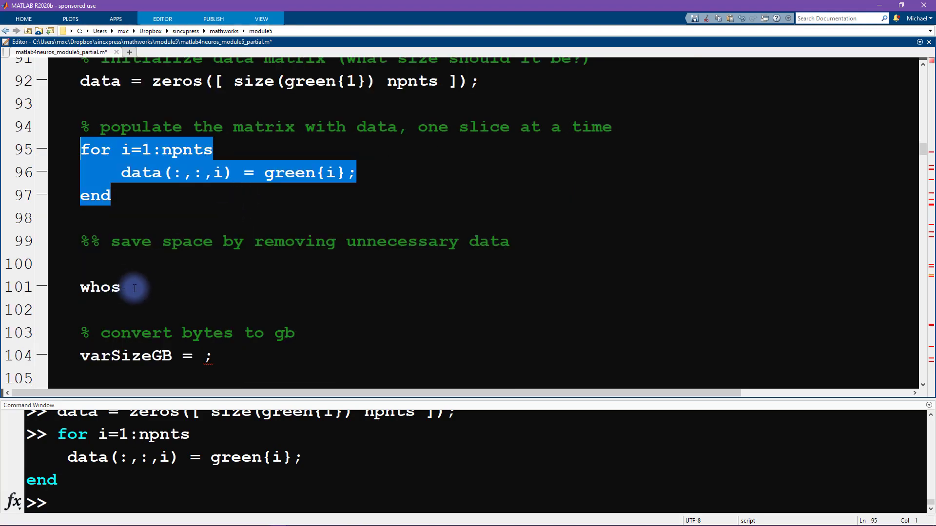
double_click(99, 287)
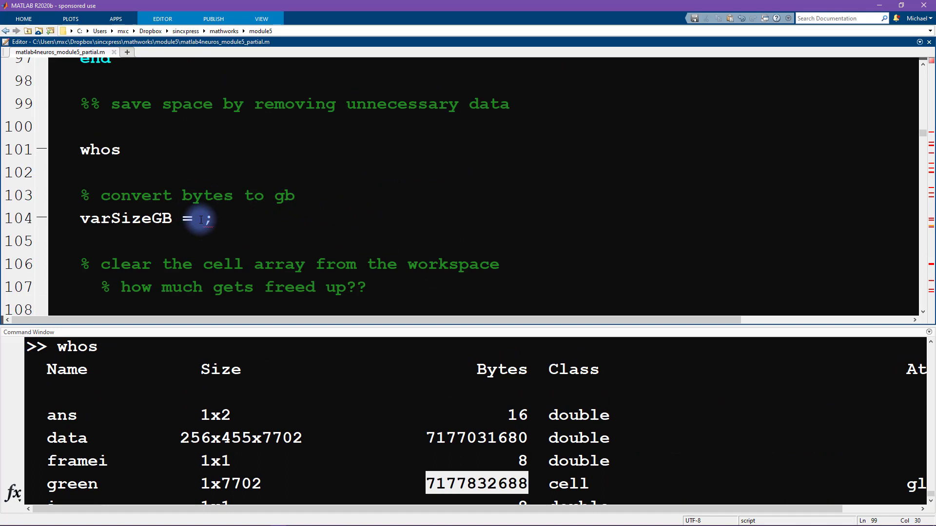
text(7177832688)
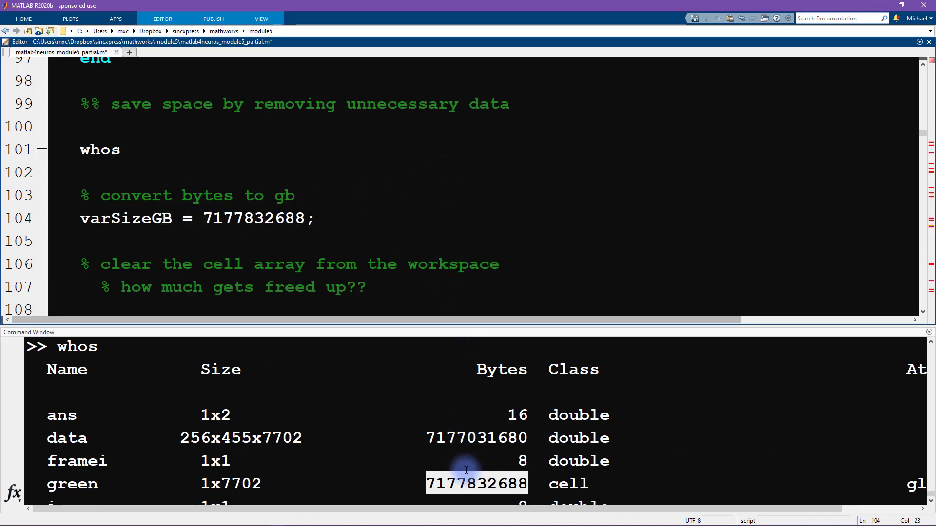
mouse_move(360, 182)
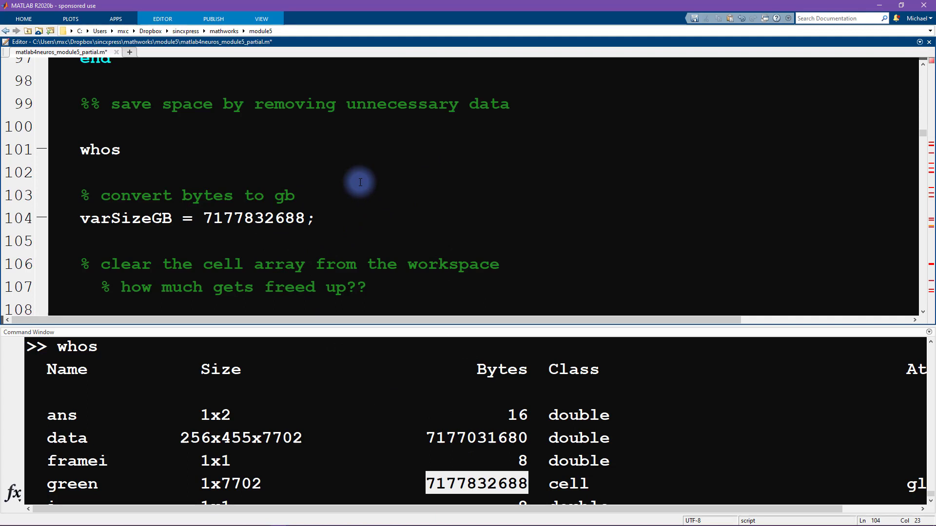
text(/)
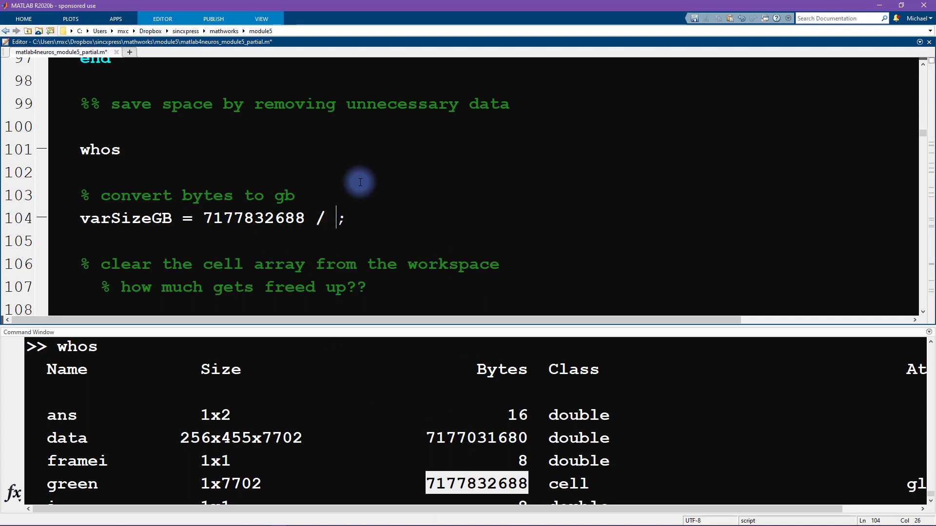
text(1024)
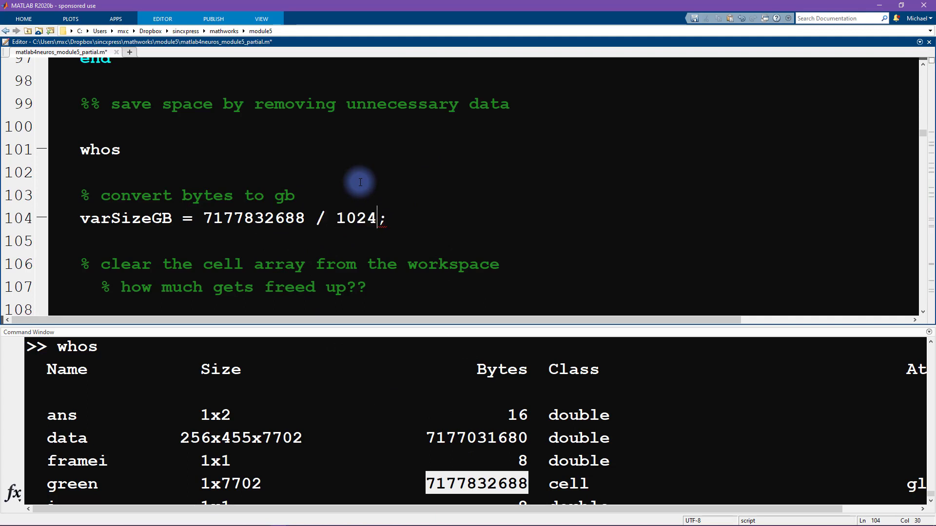
text(^3)
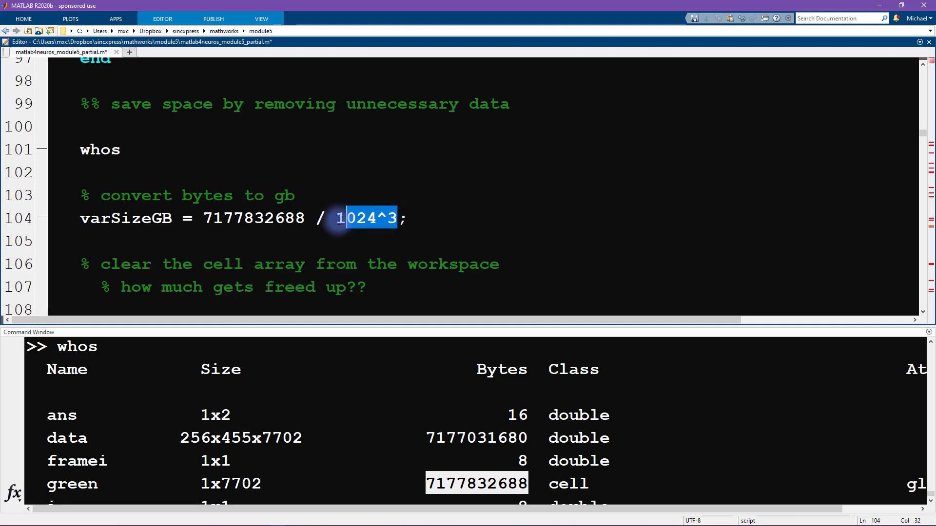
click(398, 218)
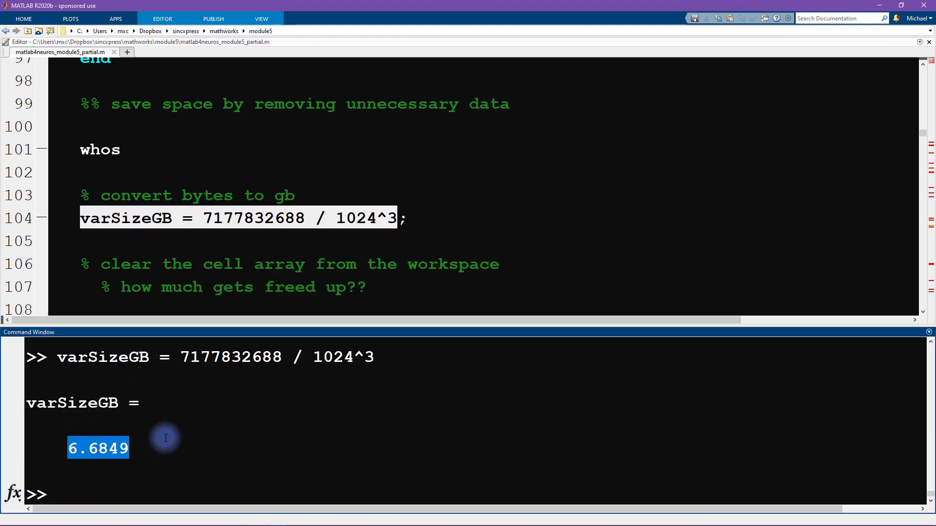
mouse_move(176, 436)
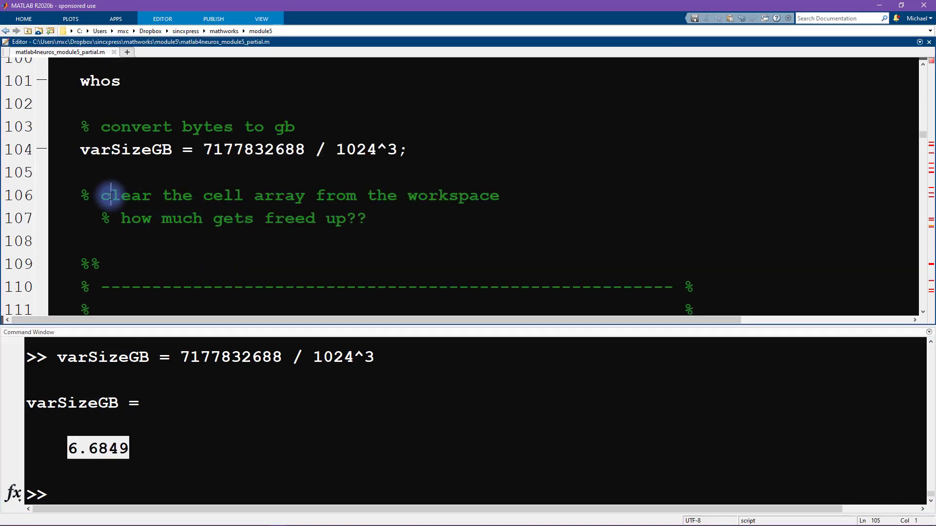
Step: Write clear green on line 107 before the freed-memory comment
triple_click(221, 217)
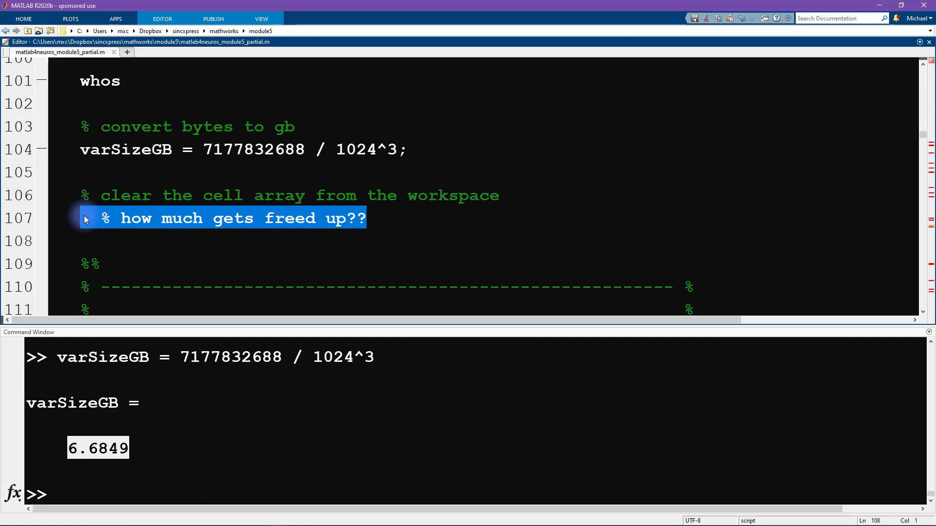
text(clear)
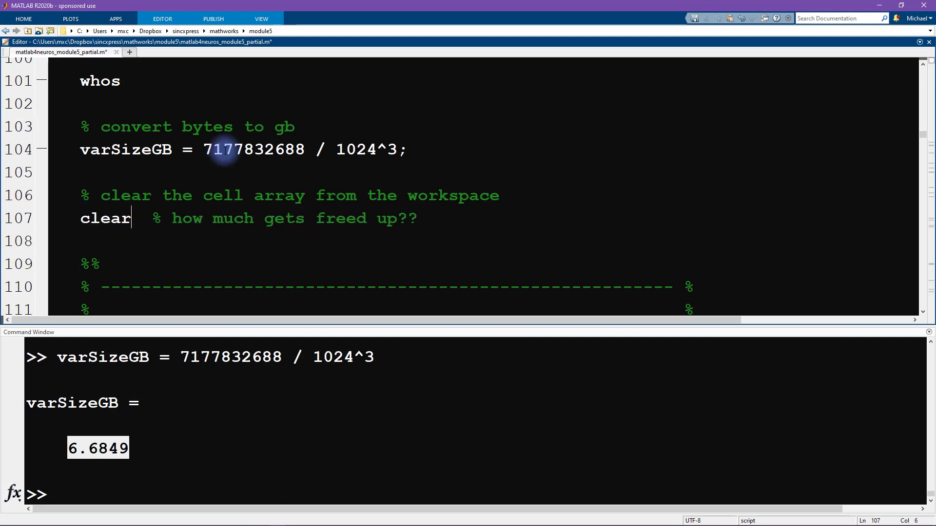
double_click(105, 218)
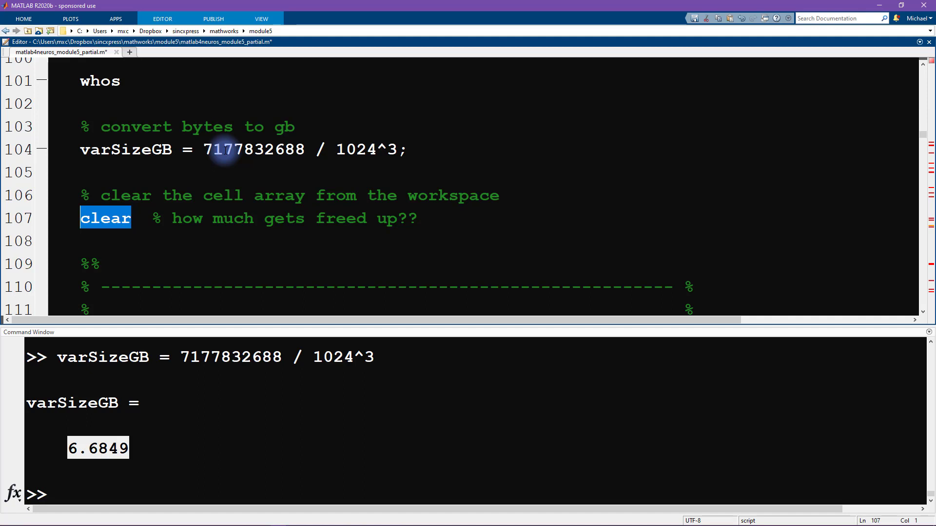
mouse_move(197, 127)
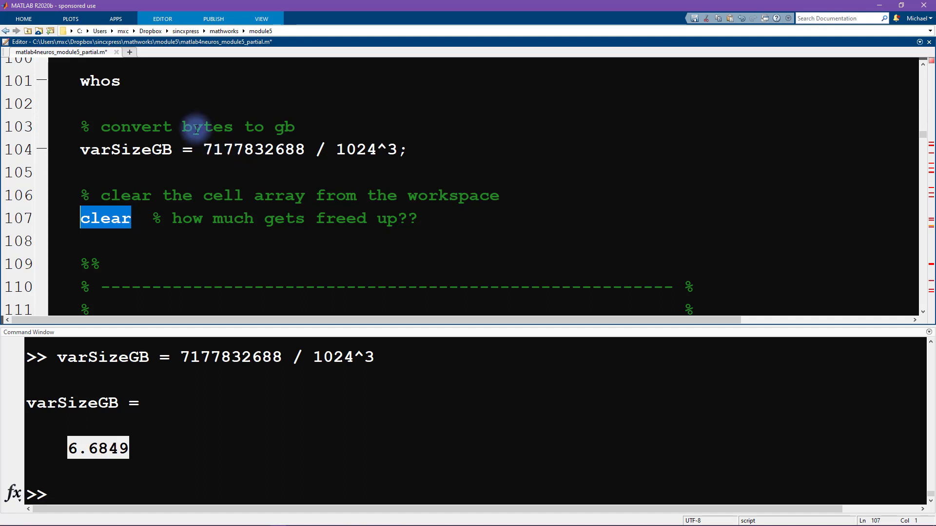
mouse_move(257, 140)
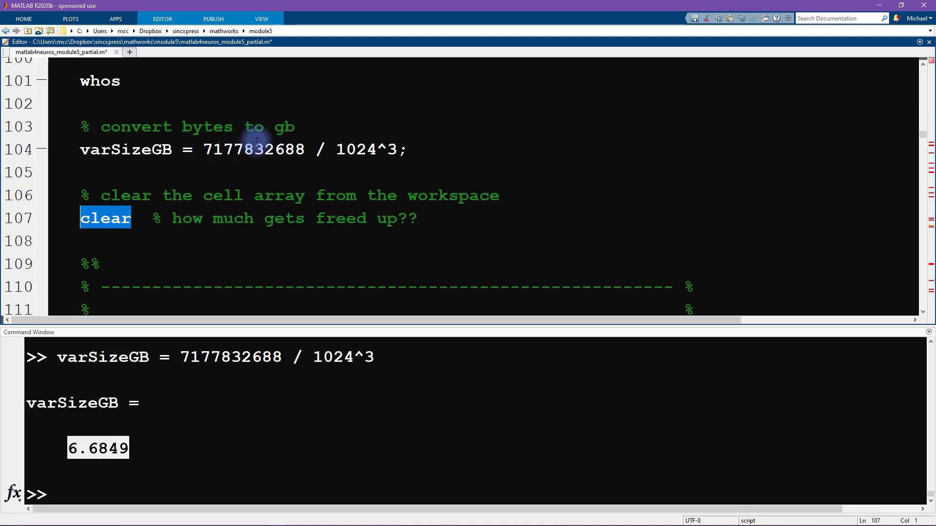
click(134, 217)
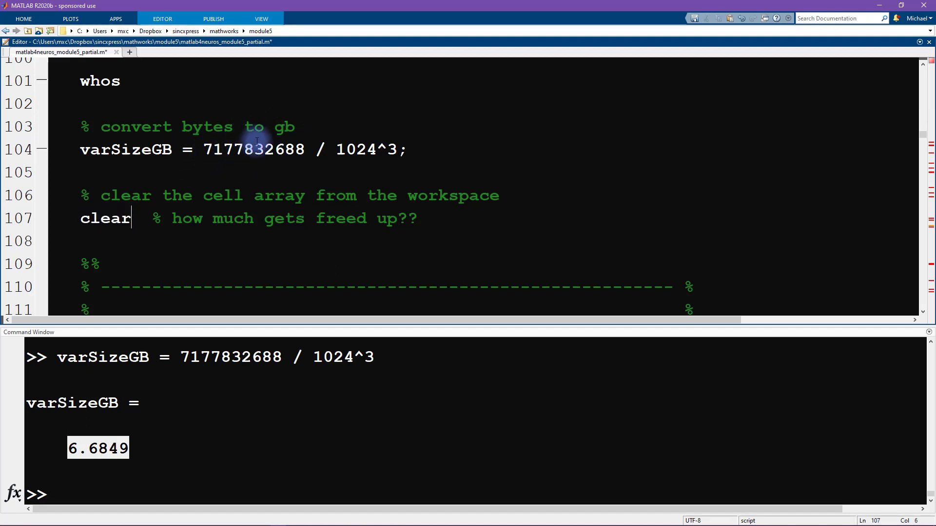
text(gre)
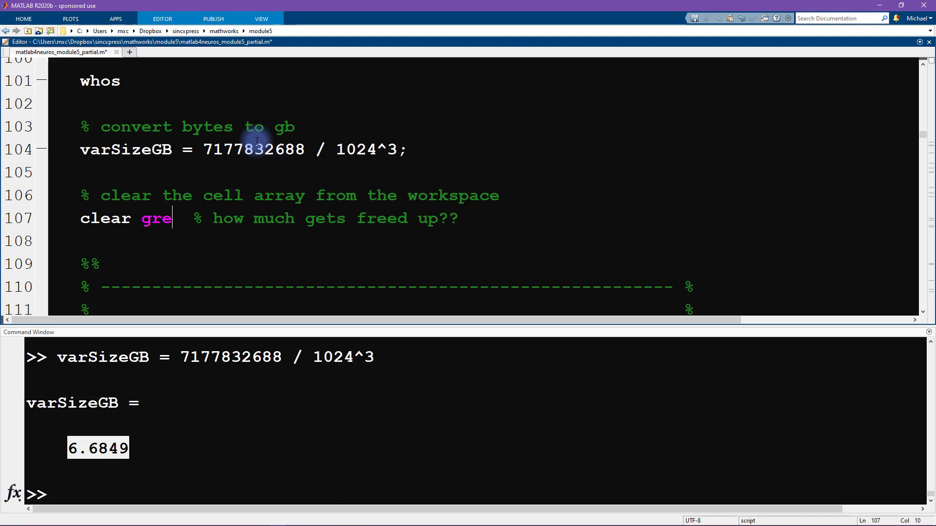
text(en)
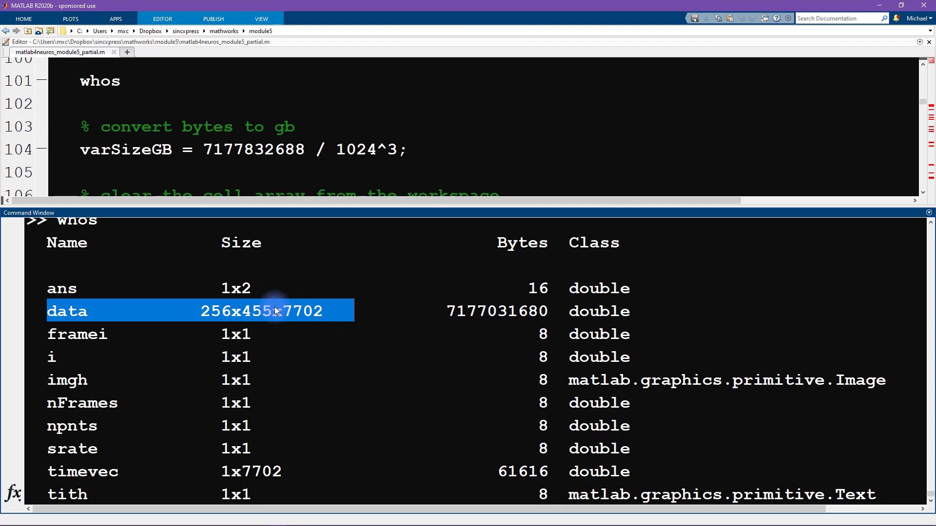
mouse_move(776, 177)
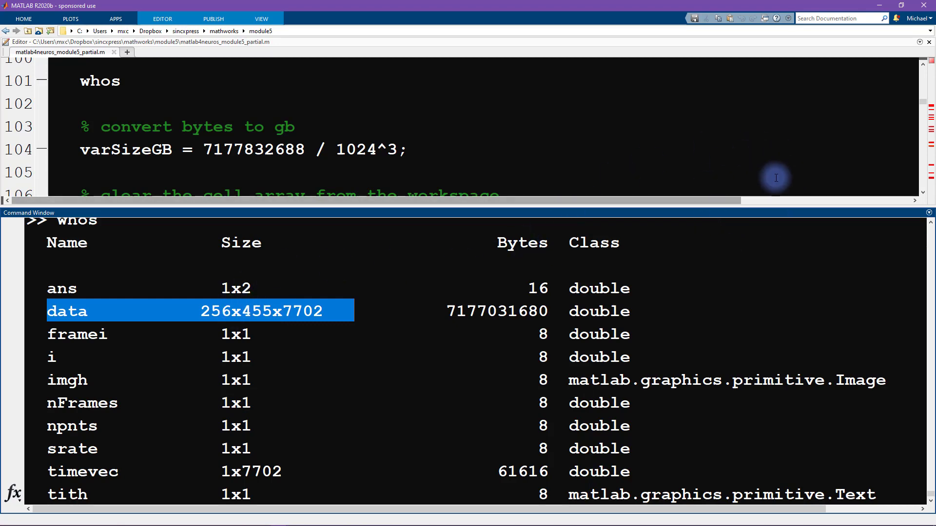
mouse_move(271, 314)
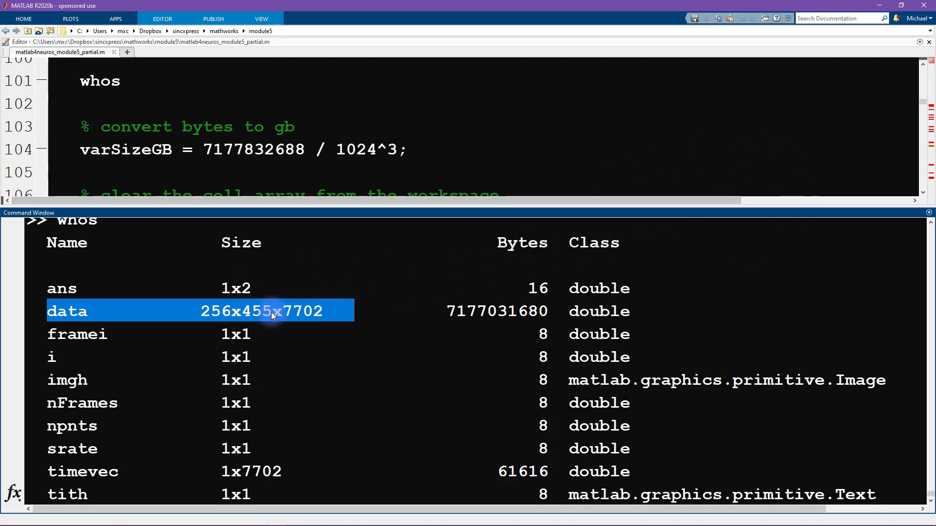